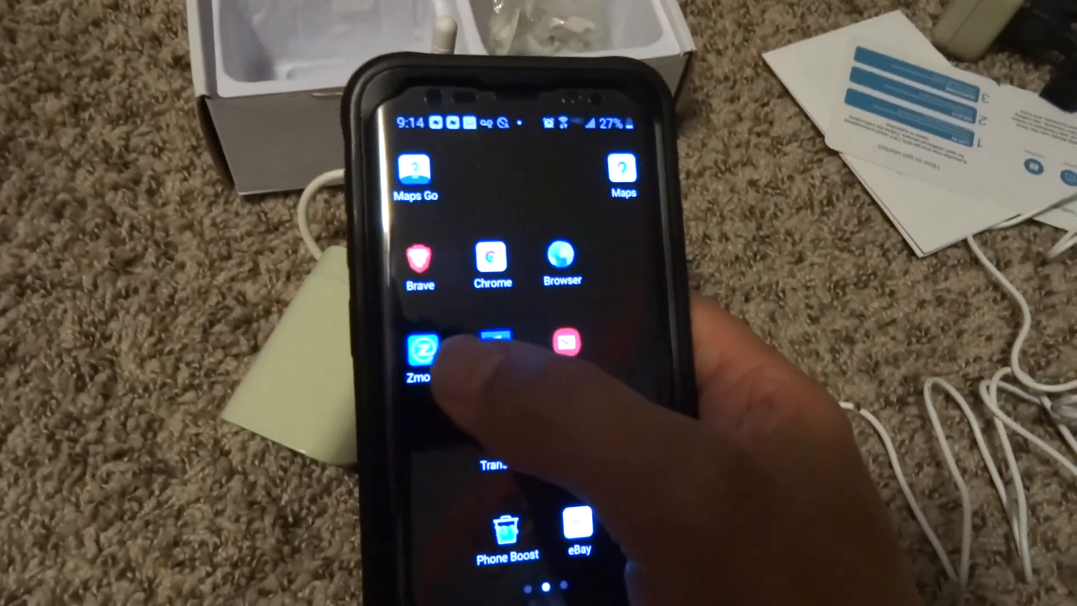
Launch Zmodo to reach its home page listing three connected cameras.
click(420, 350)
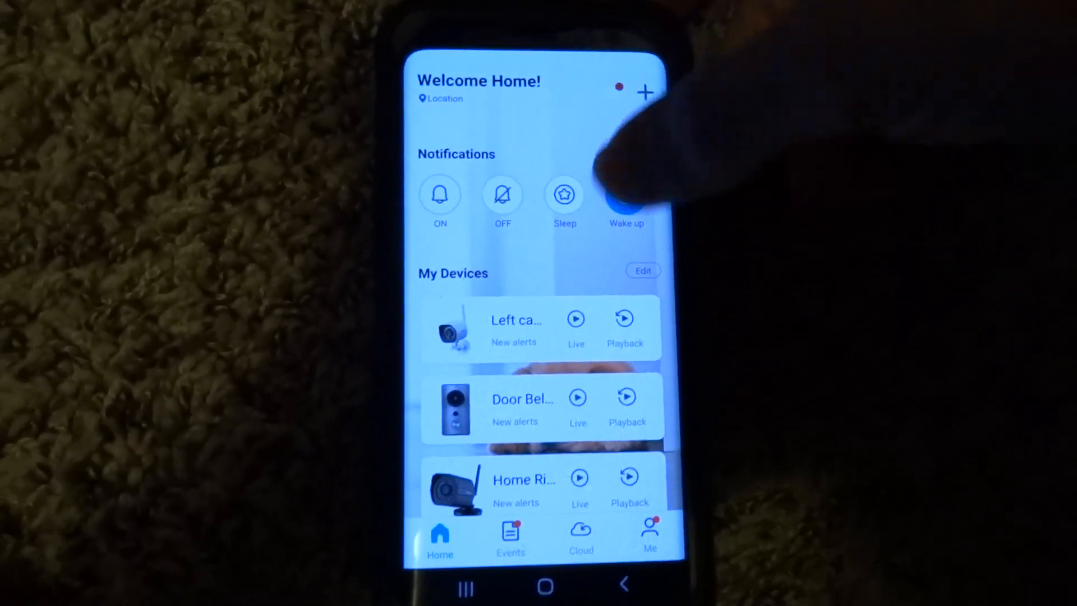
Scroll the Zmodo home screen toward the add-device controls.
scroll(down, 3)
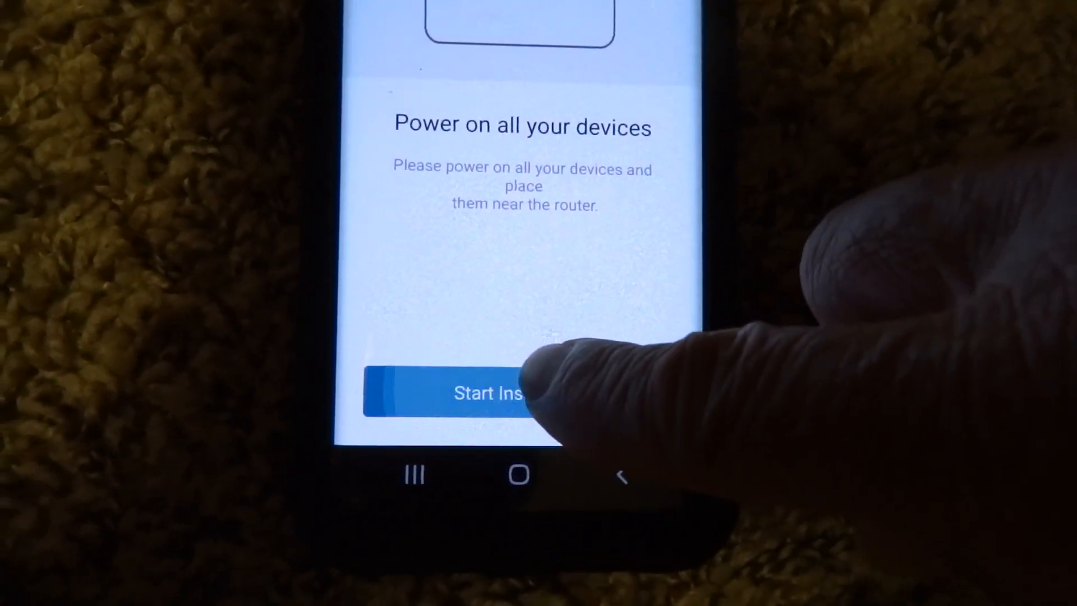
Start installation and continue past the silent-mode notice to the 2.4GHz Wi-Fi step.
click(470, 393)
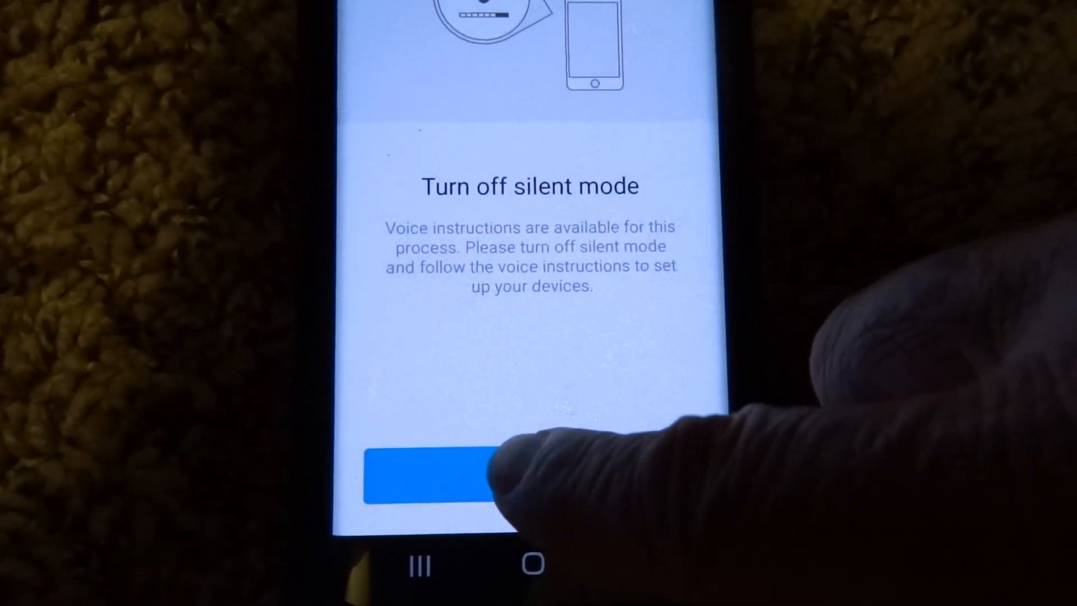
click(426, 478)
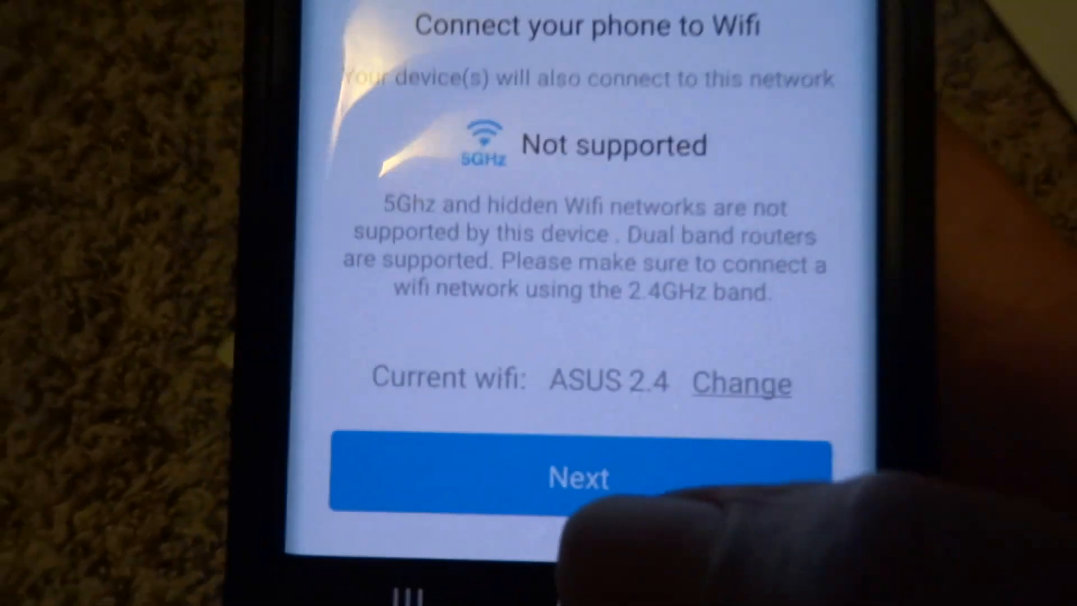
Keep the current ASUS 2.4 network as the camera's Wi-Fi network.
click(576, 475)
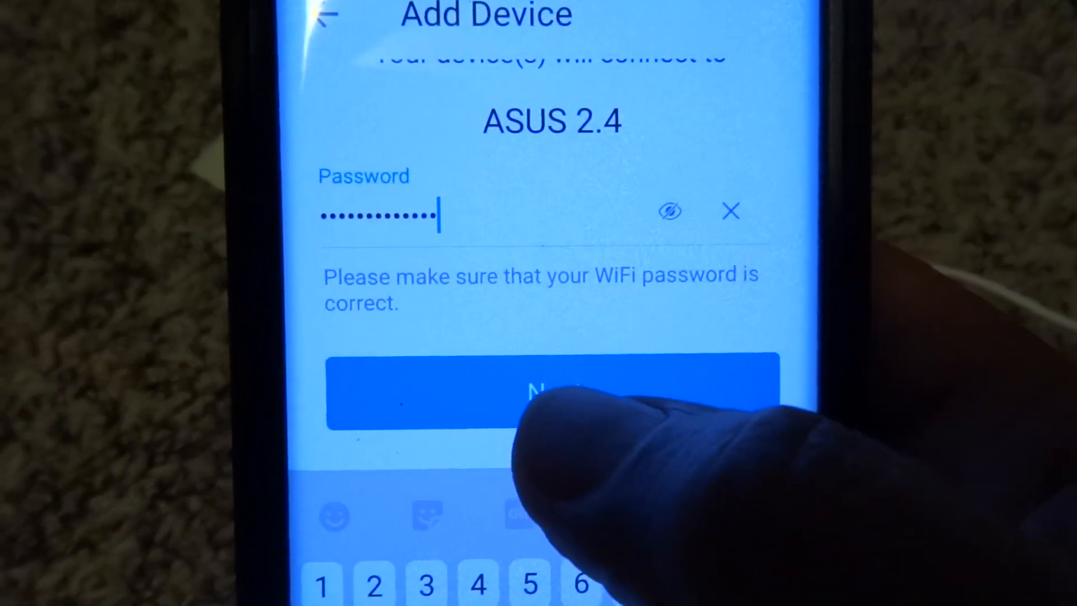
click(550, 392)
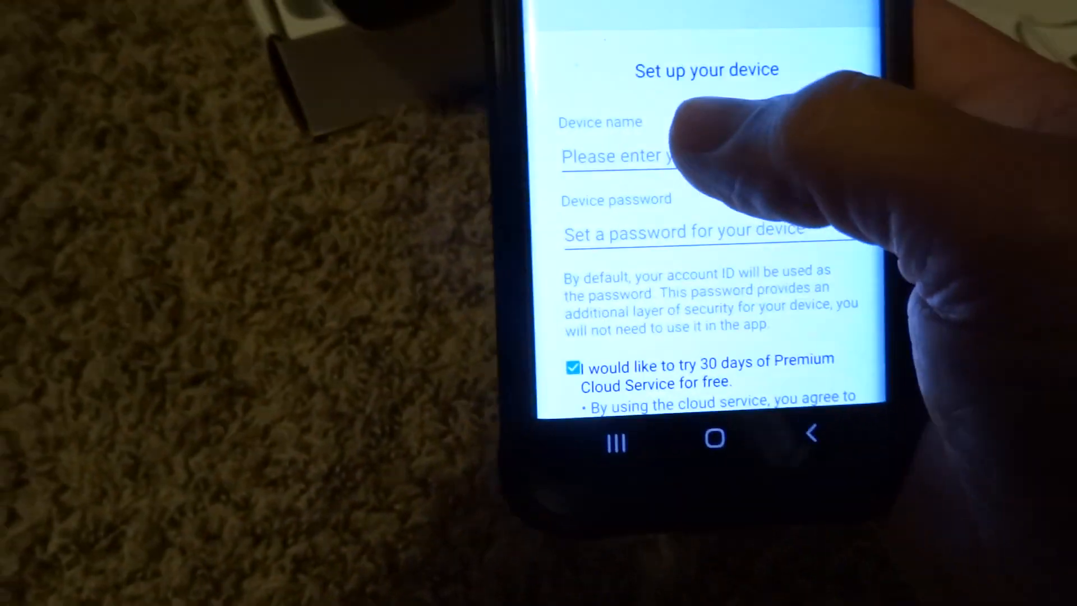
Name the device 'right side camera', keeping the free cloud trial box checked.
click(618, 156)
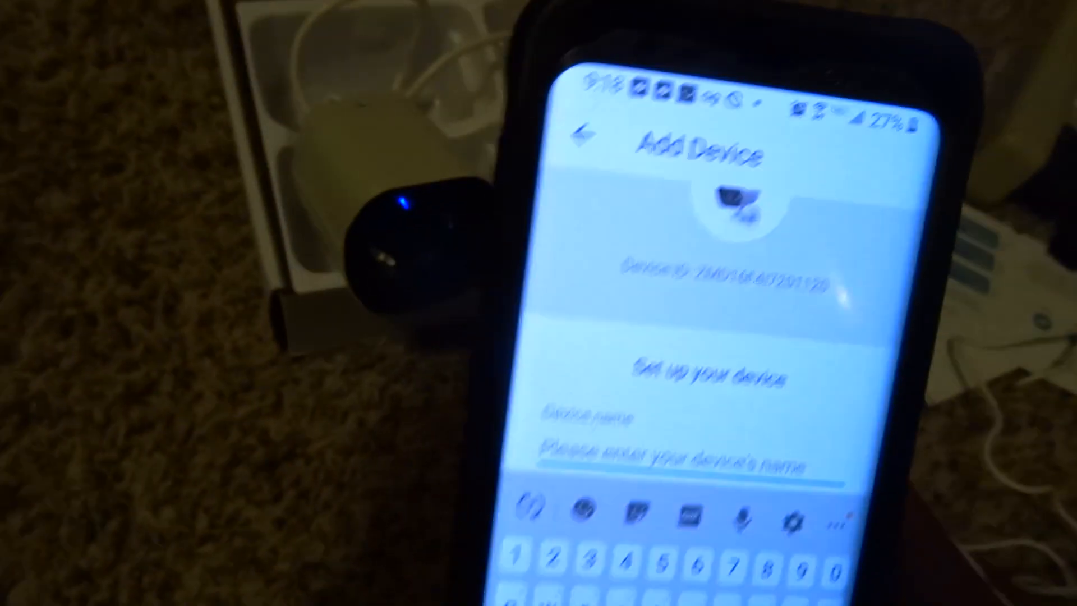
text(rig)
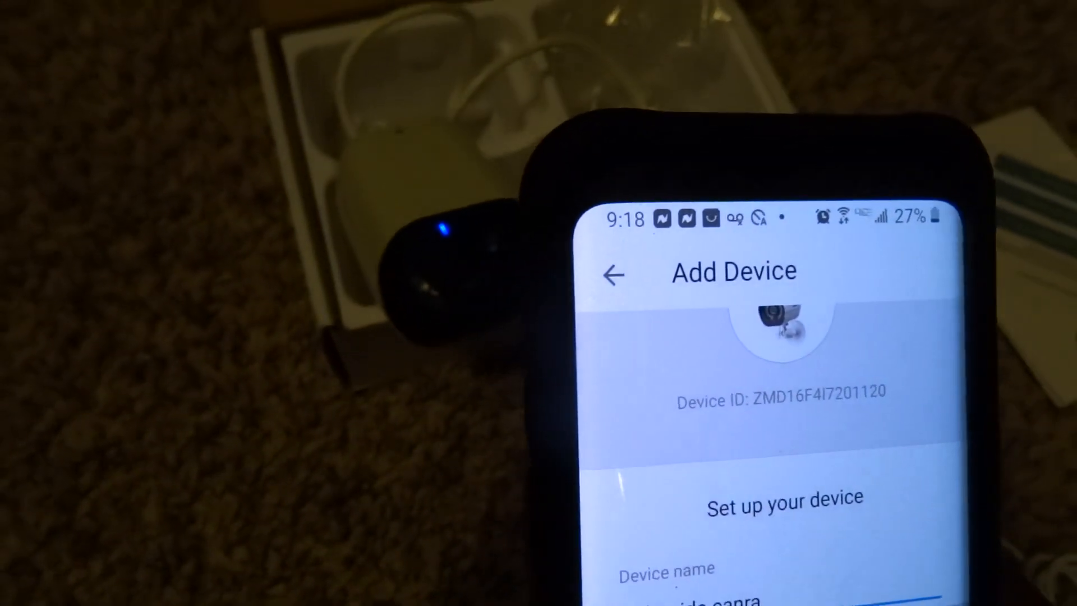
text(right side camera)
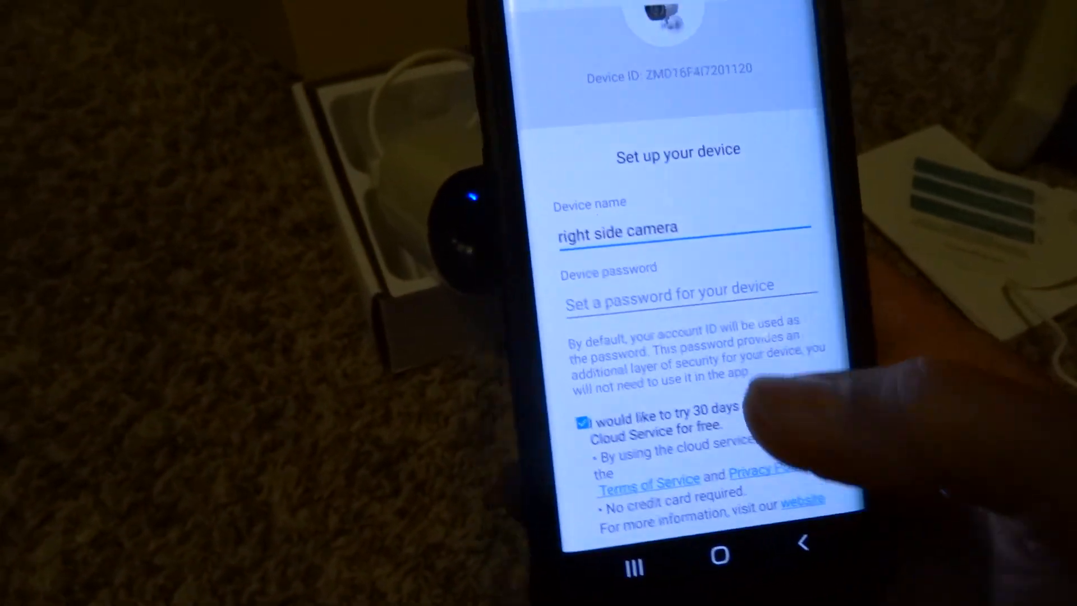
click(666, 295)
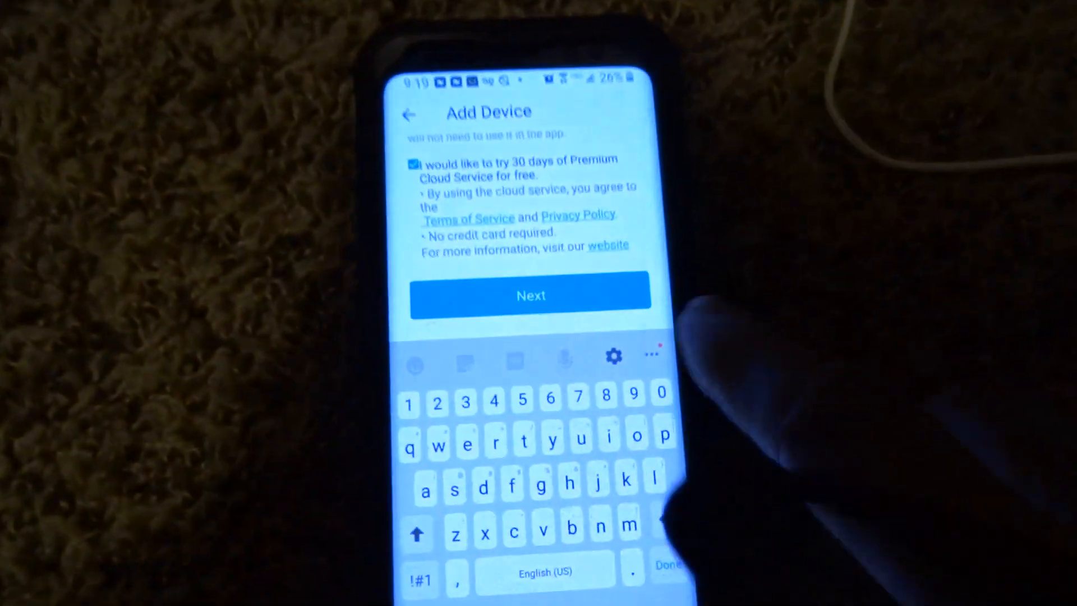
Submit the settings and confirm success so 'right side camera' appears first in My Devices.
click(531, 295)
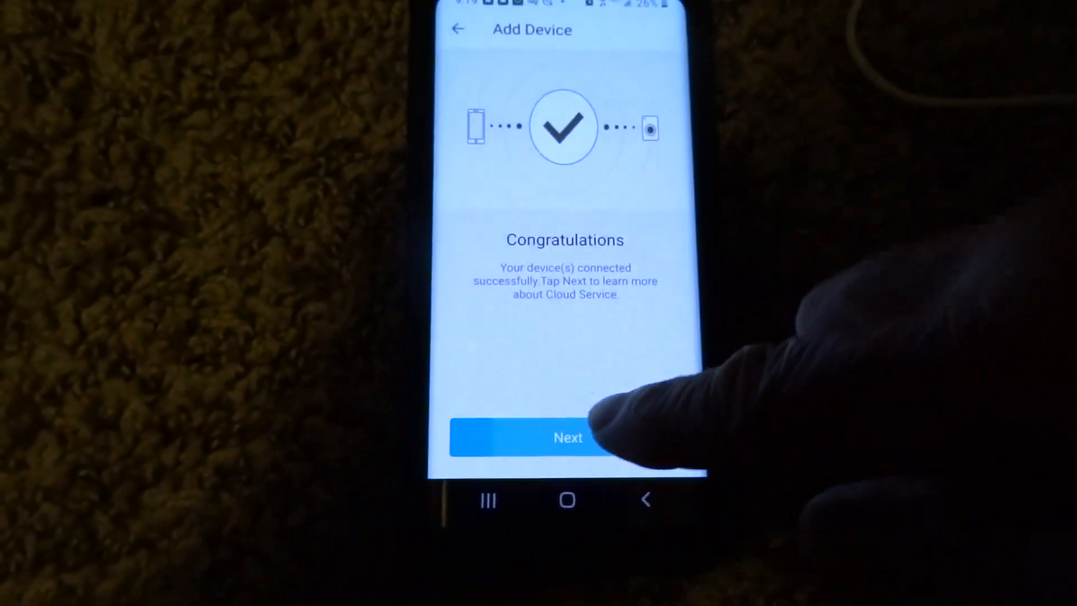
click(567, 437)
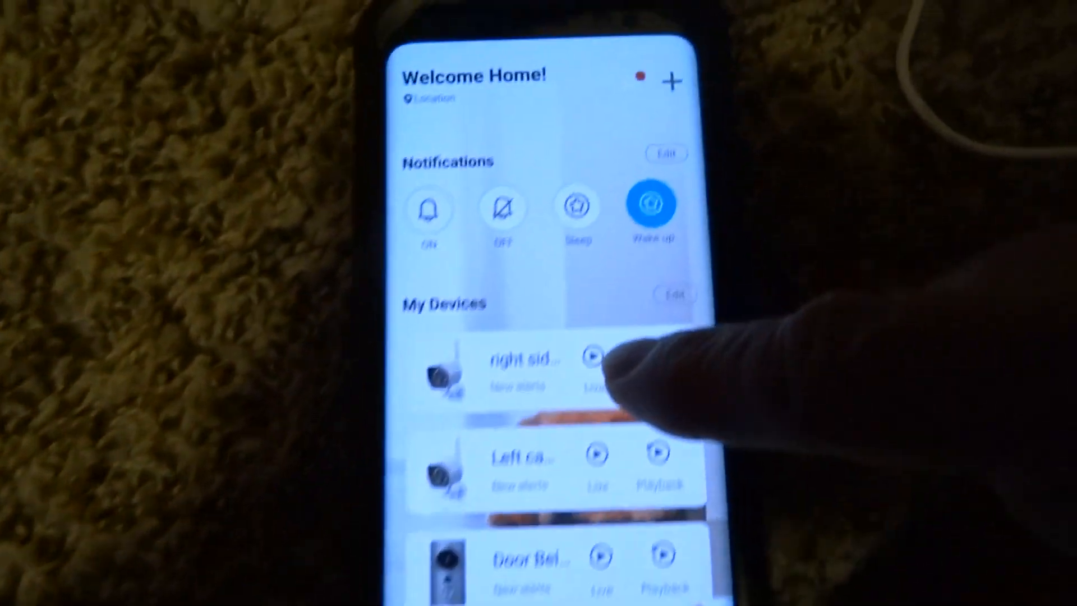
scroll(down, 3)
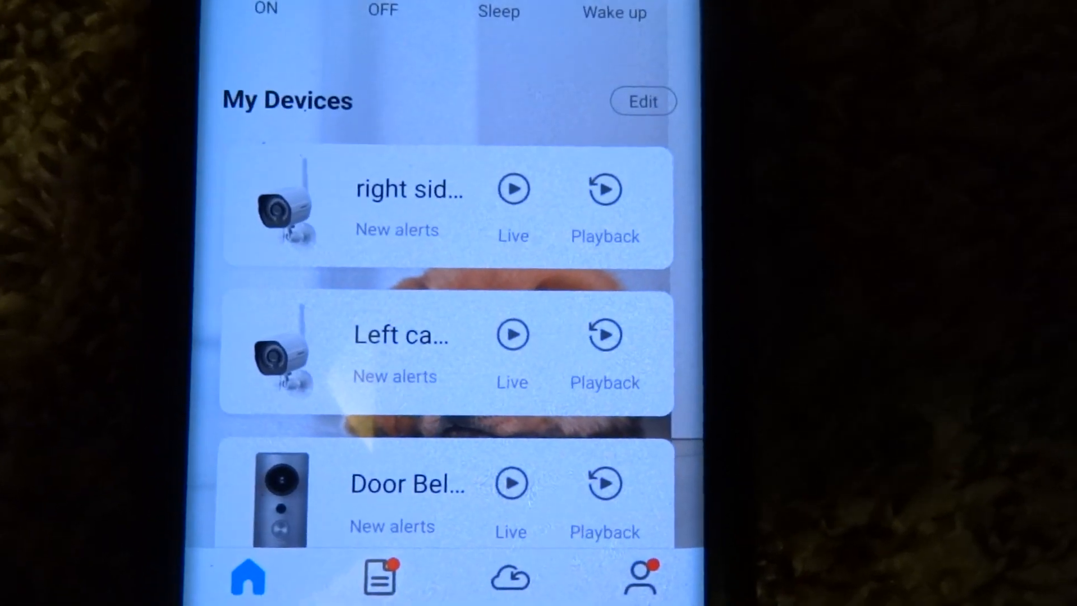